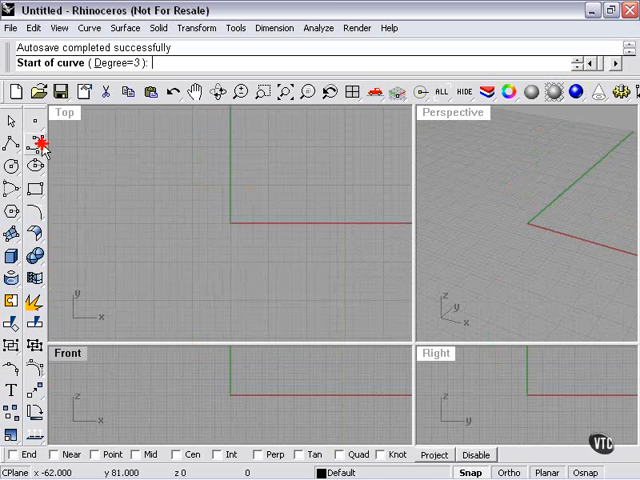
- Place control points around the origin for a closed freeform blob curve
{"action": "left_click", "coordinate": [150, 190]}
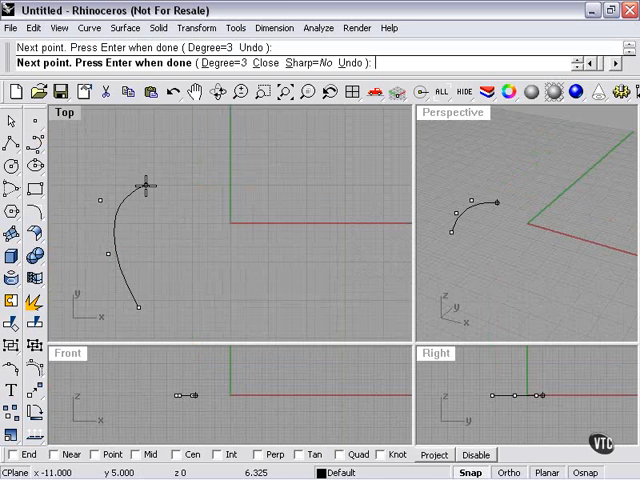
{"action": "left_click", "coordinate": [295, 222]}
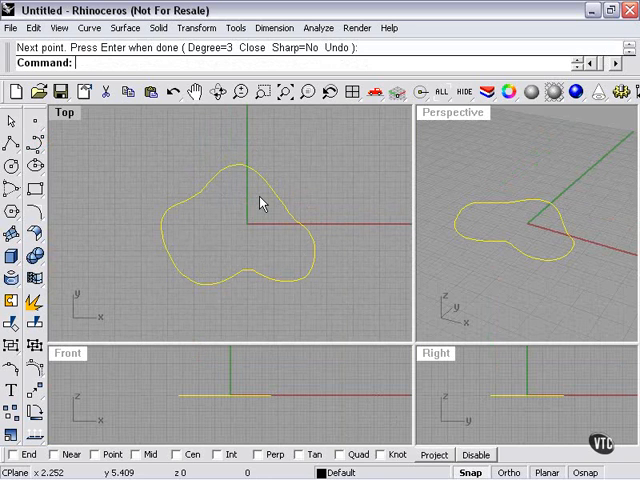
{"action": "mouse_move", "coordinate": [256, 192]}
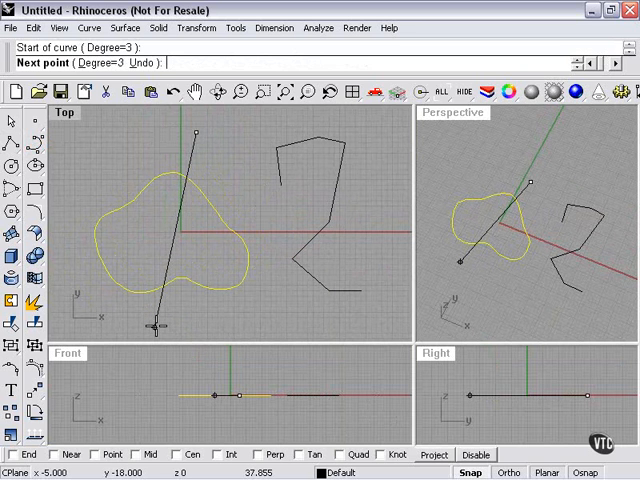
- Finish the line splitting the blob, then start a line across the zigzag
{"action": "left_click", "coordinate": [155, 320]}
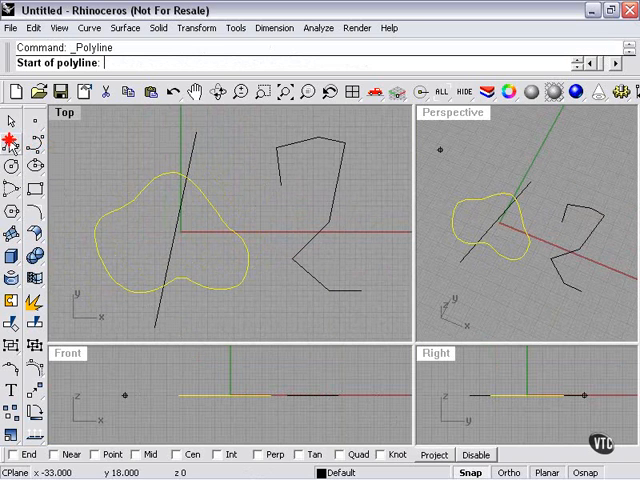
{"action": "left_click", "coordinate": [320, 290]}
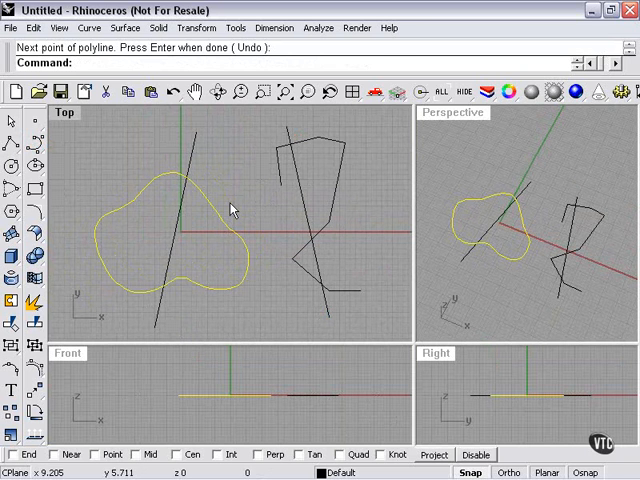
{"action": "mouse_move", "coordinate": [37, 328]}
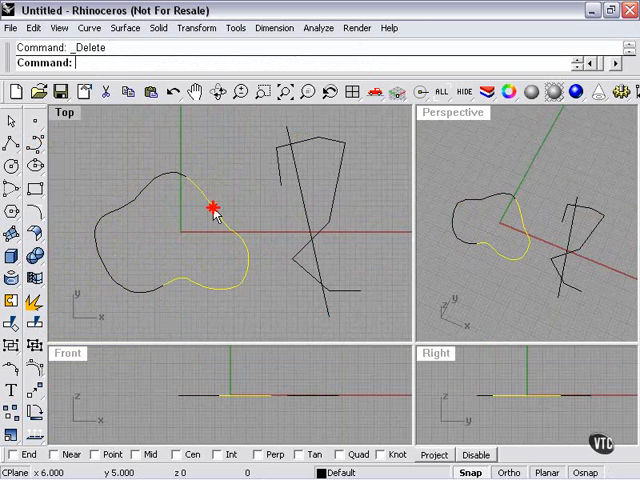
- Drag one blob piece away from the other
{"action": "left_click_drag", "start_coordinate": [212, 207], "coordinate": [238, 250]}
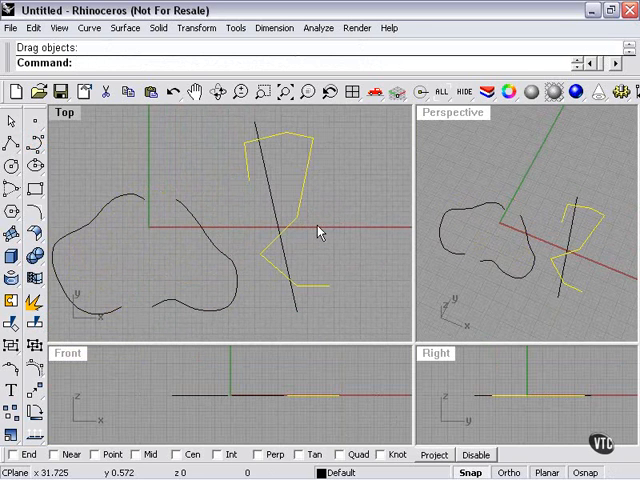
{"action": "mouse_move", "coordinate": [157, 218]}
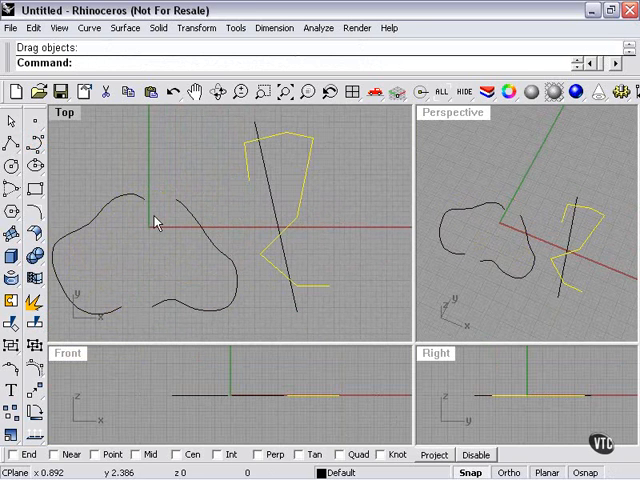
{"action": "mouse_move", "coordinate": [33, 332]}
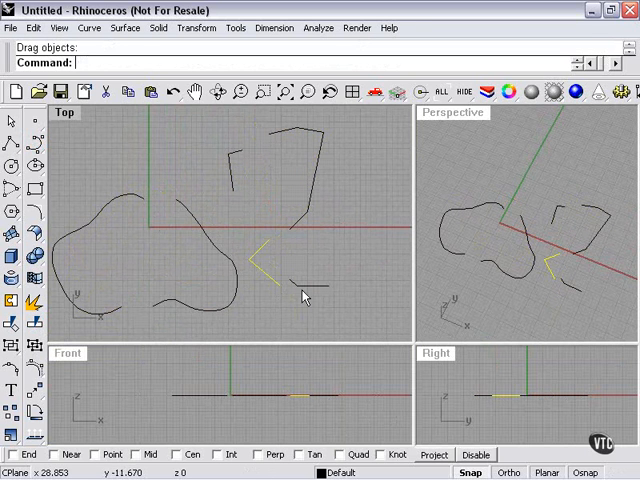
{"action": "mouse_move", "coordinate": [271, 272]}
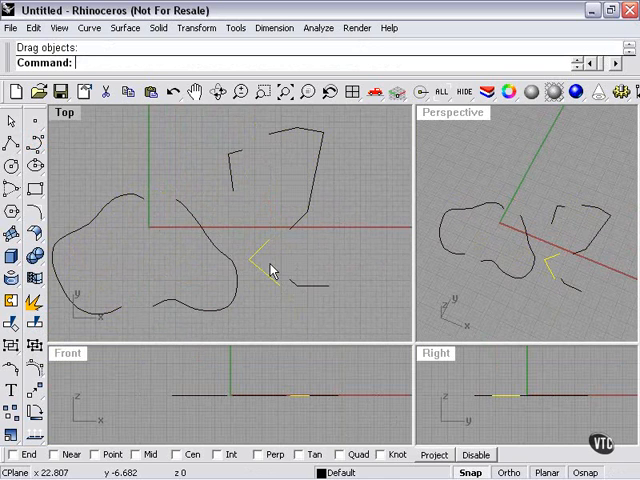
{"action": "mouse_move", "coordinate": [258, 143]}
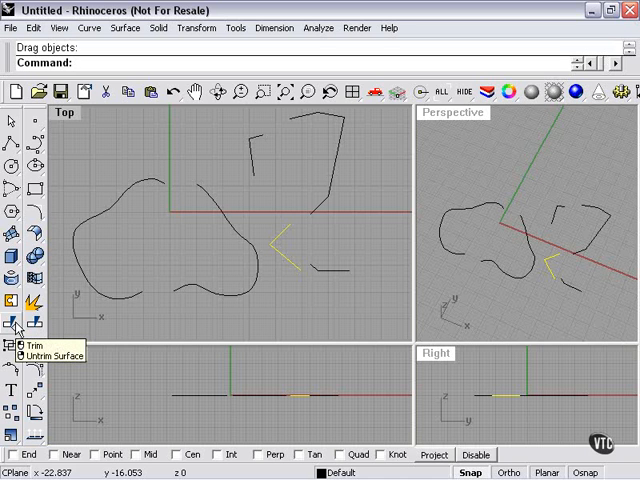
{"action": "mouse_move", "coordinate": [82, 313]}
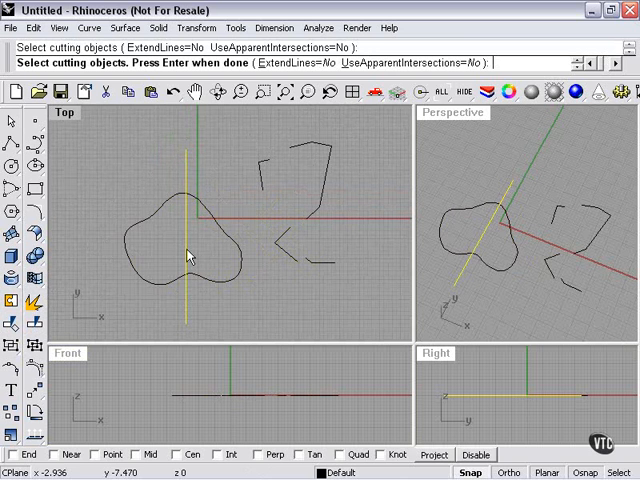
{"action": "mouse_move", "coordinate": [181, 277]}
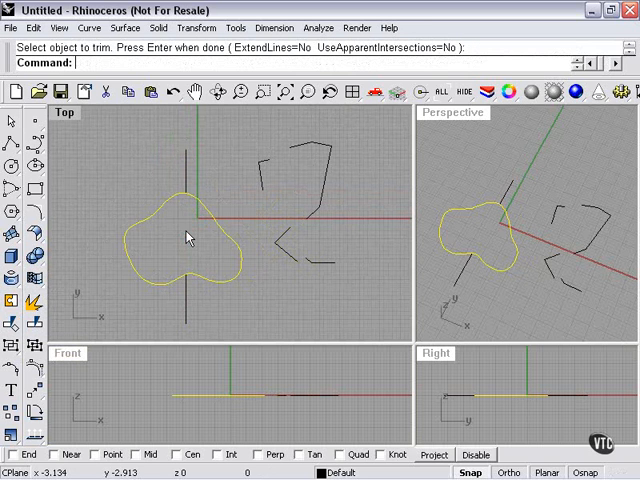
- Undo the line-piece move and trim the blob's left portion at the vertical line
{"action": "left_click", "coordinate": [190, 300]}
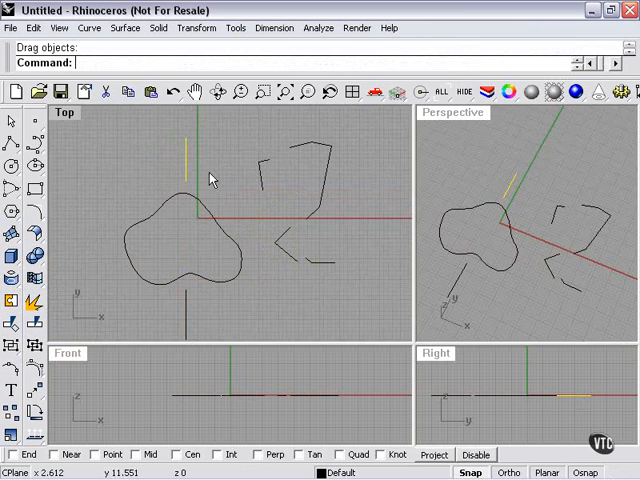
{"action": "key", "text": "ctrl+z"}
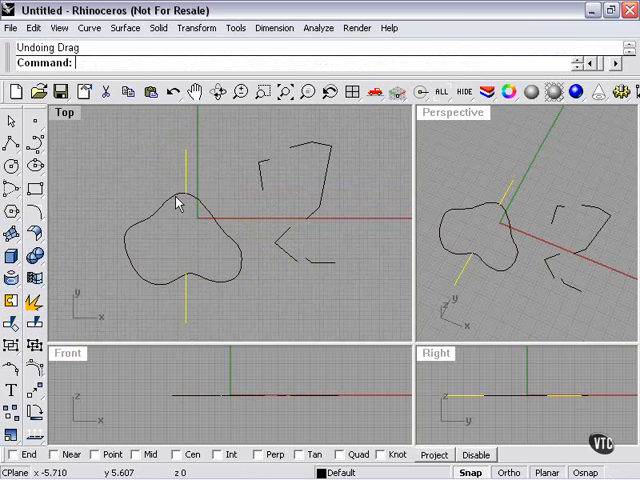
{"action": "left_click", "coordinate": [178, 250]}
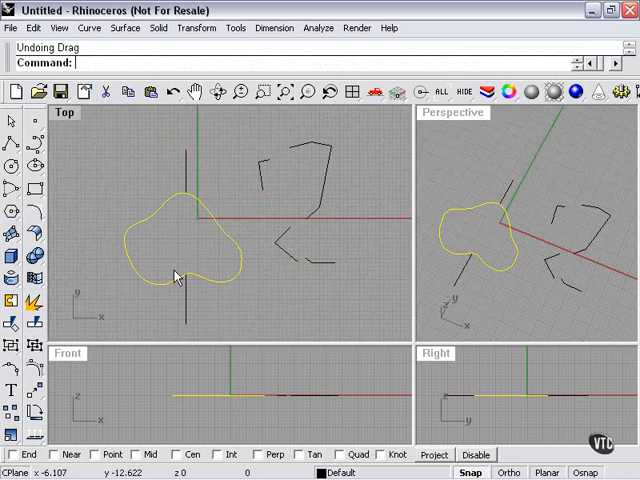
{"action": "mouse_move", "coordinate": [180, 270]}
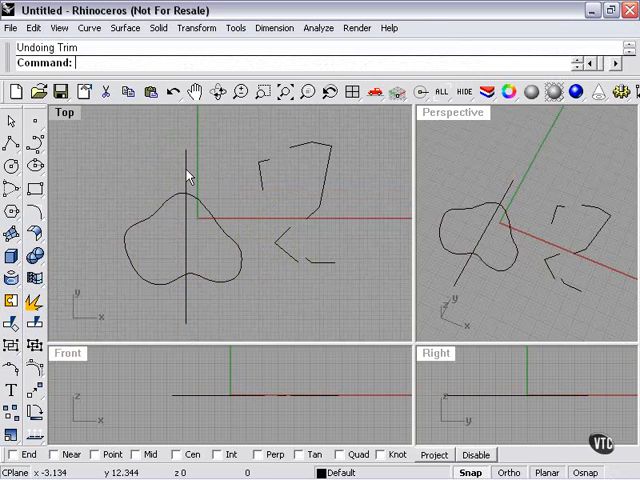
{"action": "mouse_move", "coordinate": [198, 190]}
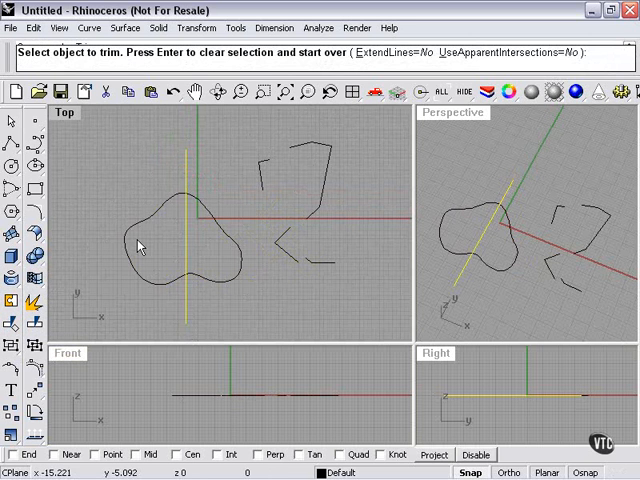
{"action": "left_click", "coordinate": [155, 218]}
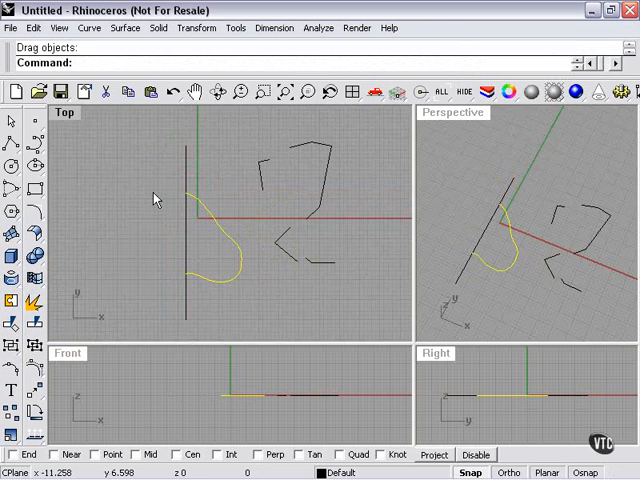
{"action": "mouse_move", "coordinate": [175, 280]}
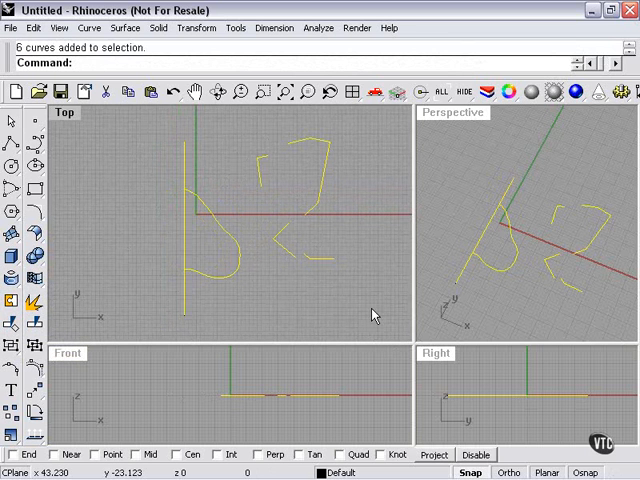
- Delete all the selected earlier curves
{"action": "key", "text": "Delete"}
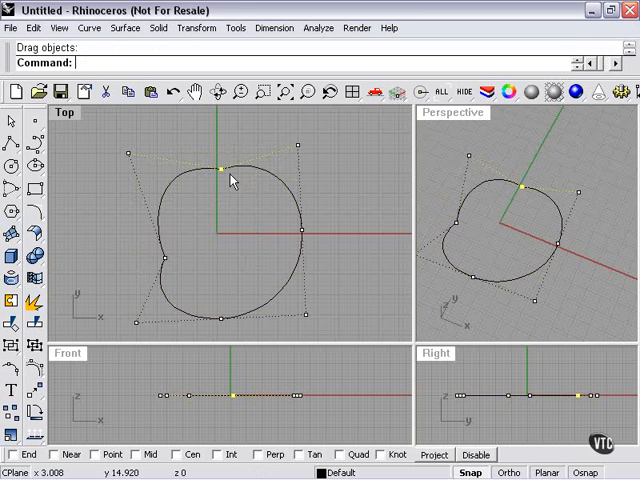
{"action": "key", "text": "Delete"}
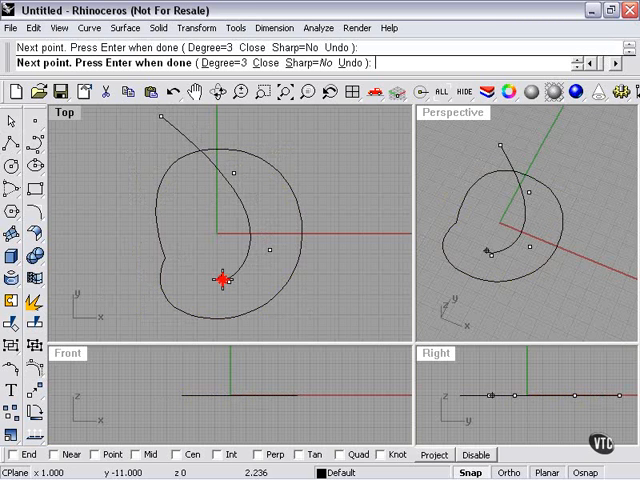
- Draw a curve inside the loop and drag the split bottom arc outward
{"action": "left_click", "coordinate": [222, 300]}
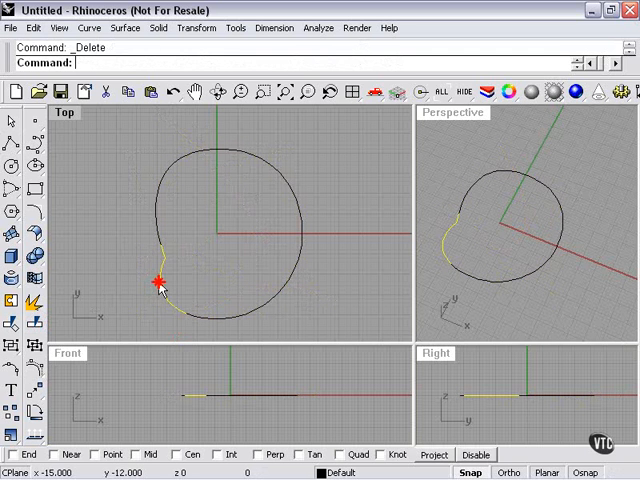
{"action": "left_click_drag", "start_coordinate": [165, 285], "coordinate": [270, 305]}
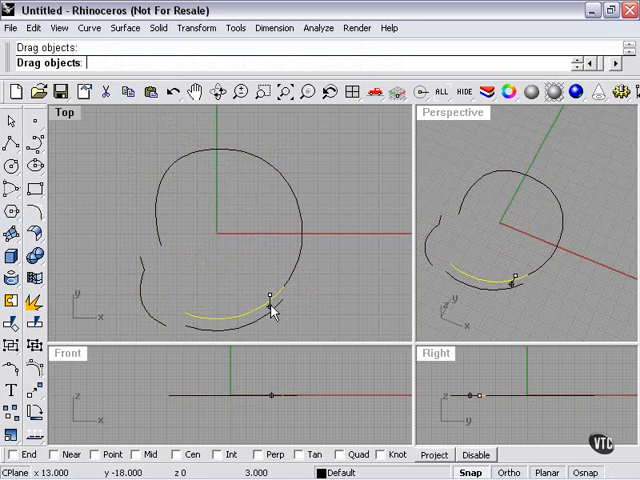